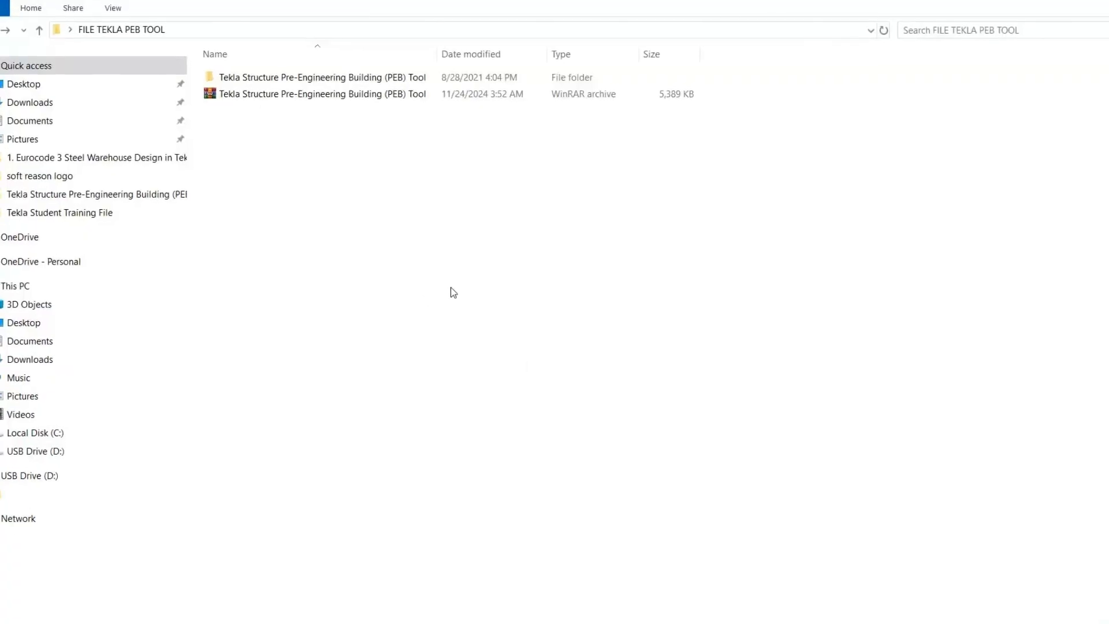
- Enter the extracted PEB Tool folder alongside its WinRAR archive
left_click(322, 77)
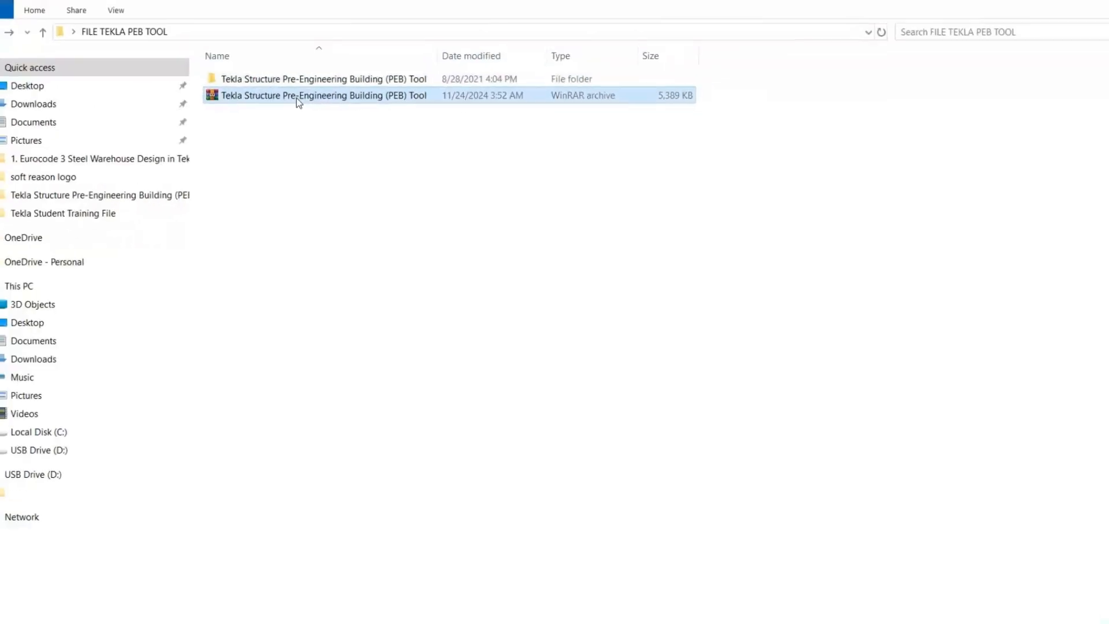
right_click(323, 95)
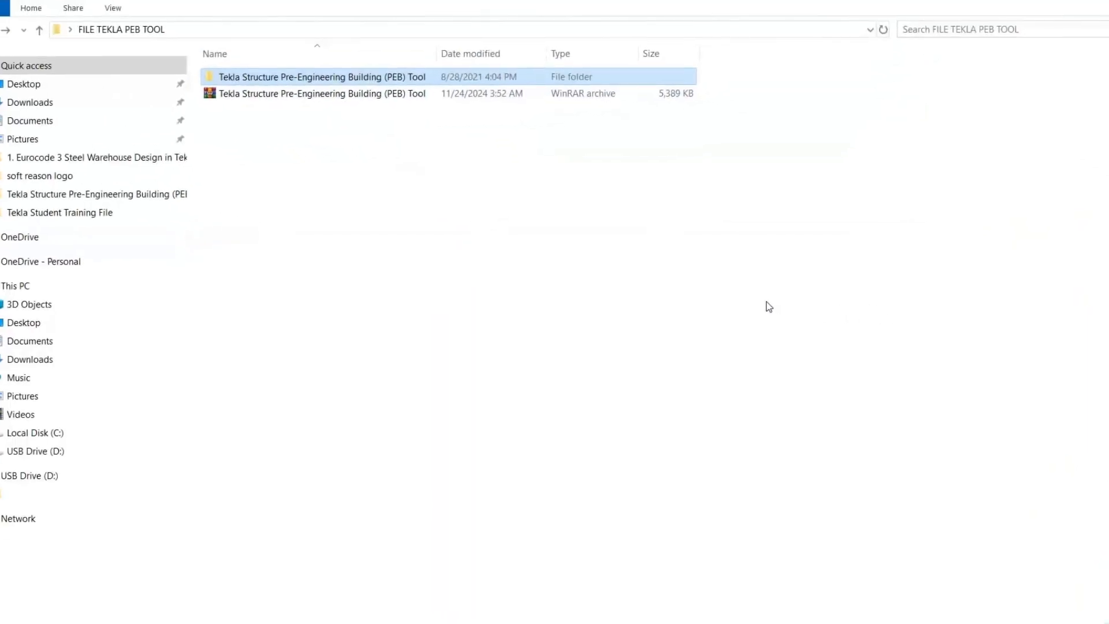
double_click(322, 76)
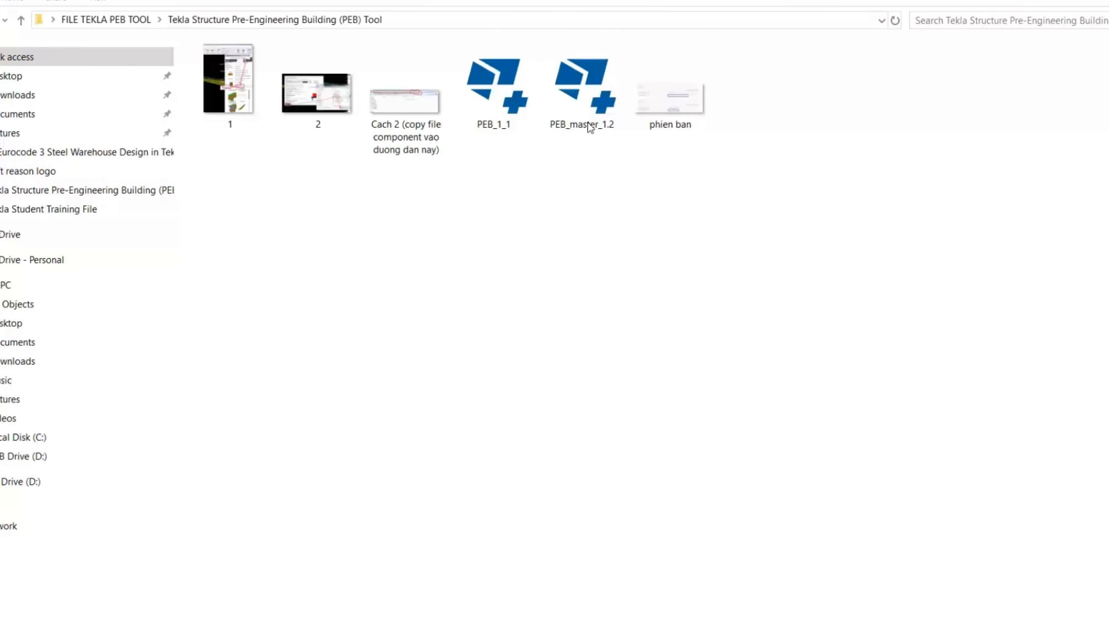
- Run the PEB_master_1.2 installer and choose 2024.0 as the import target
left_click(581, 85)
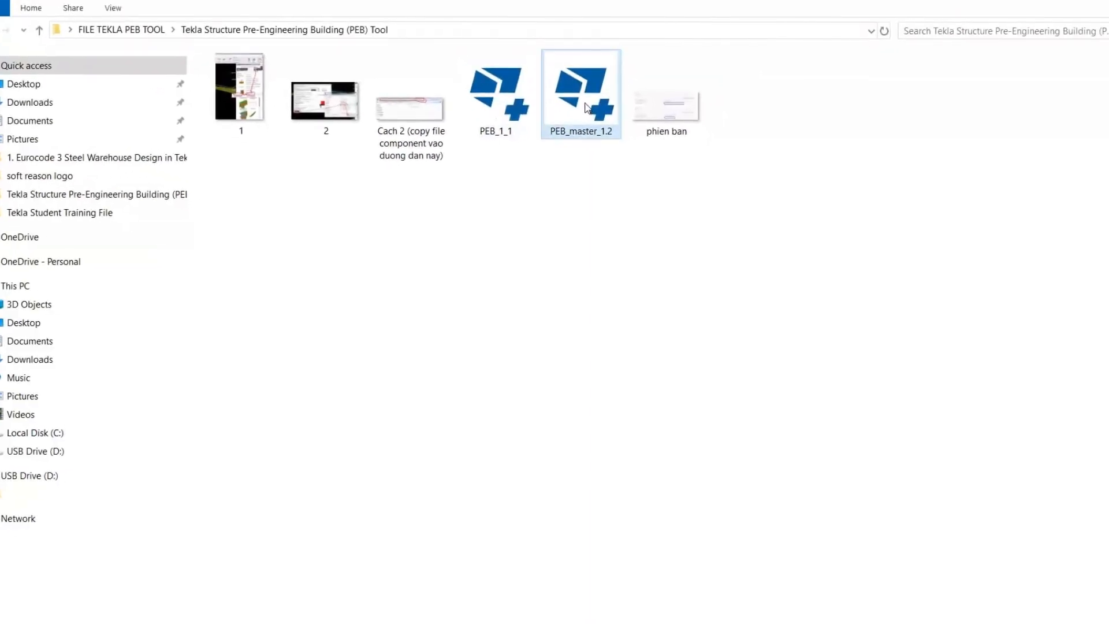
right_click(581, 93)
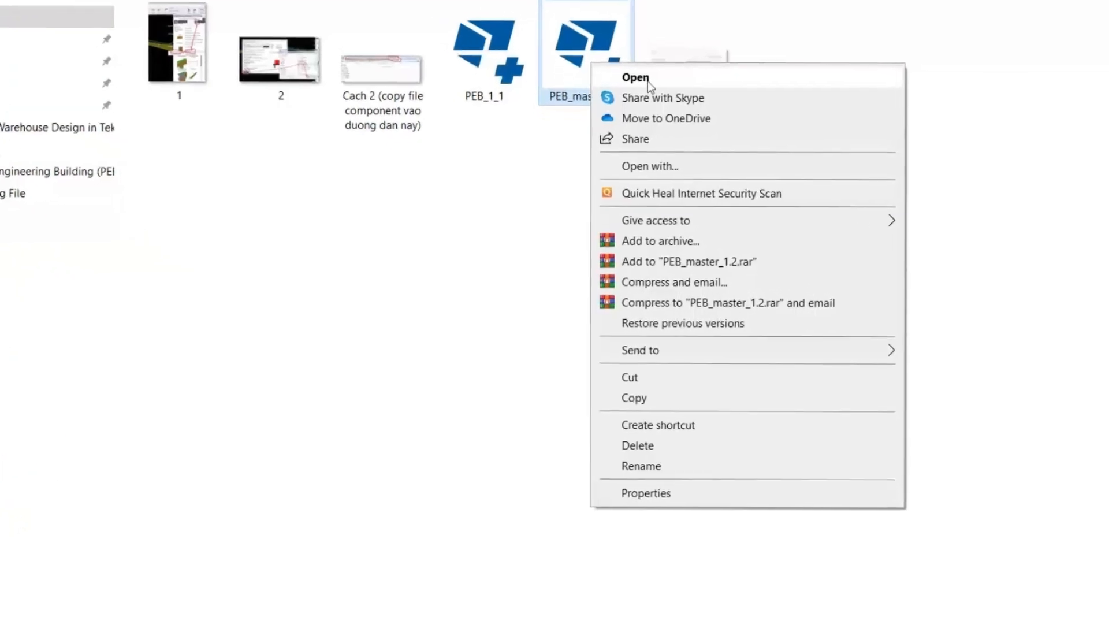
left_click(634, 77)
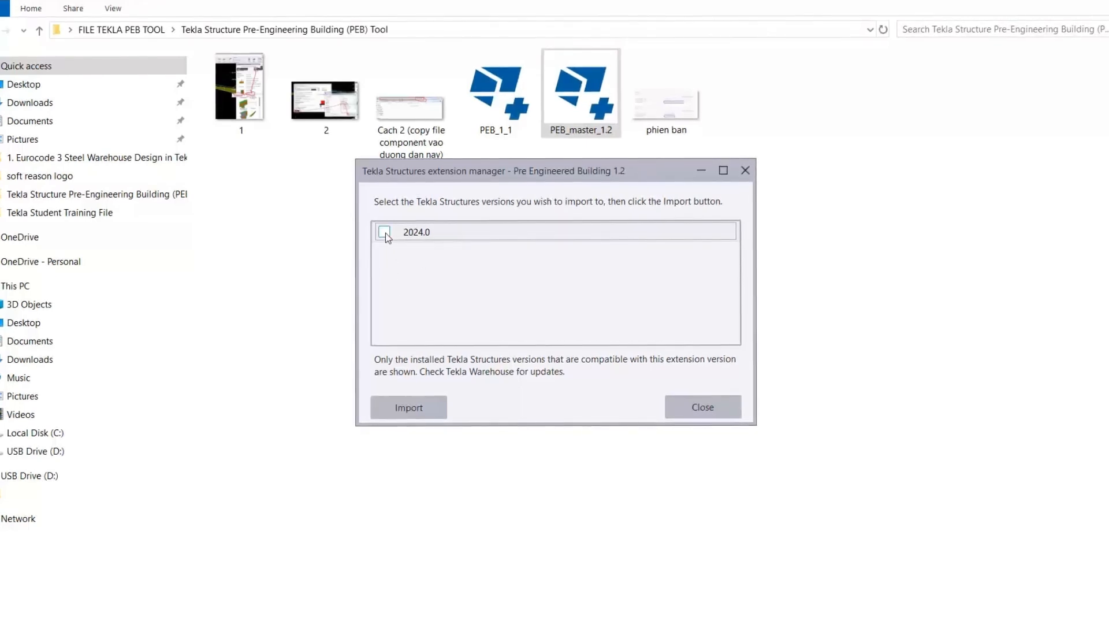
left_click(384, 232)
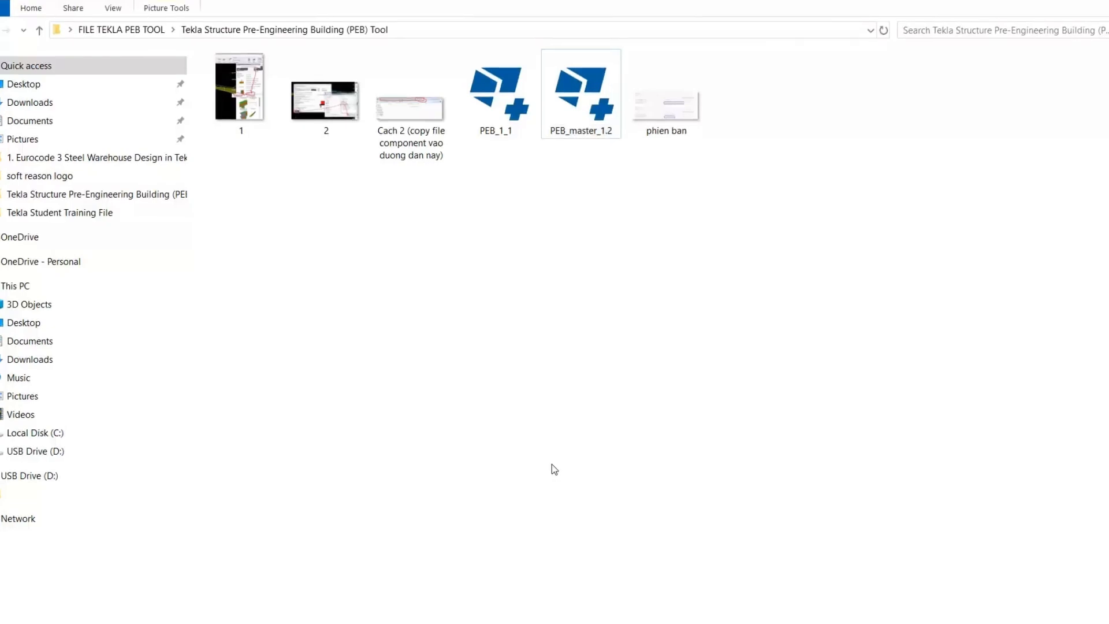
- Import the extension into 2024.0 and fit the work area to the entire model
double_click(580, 93)
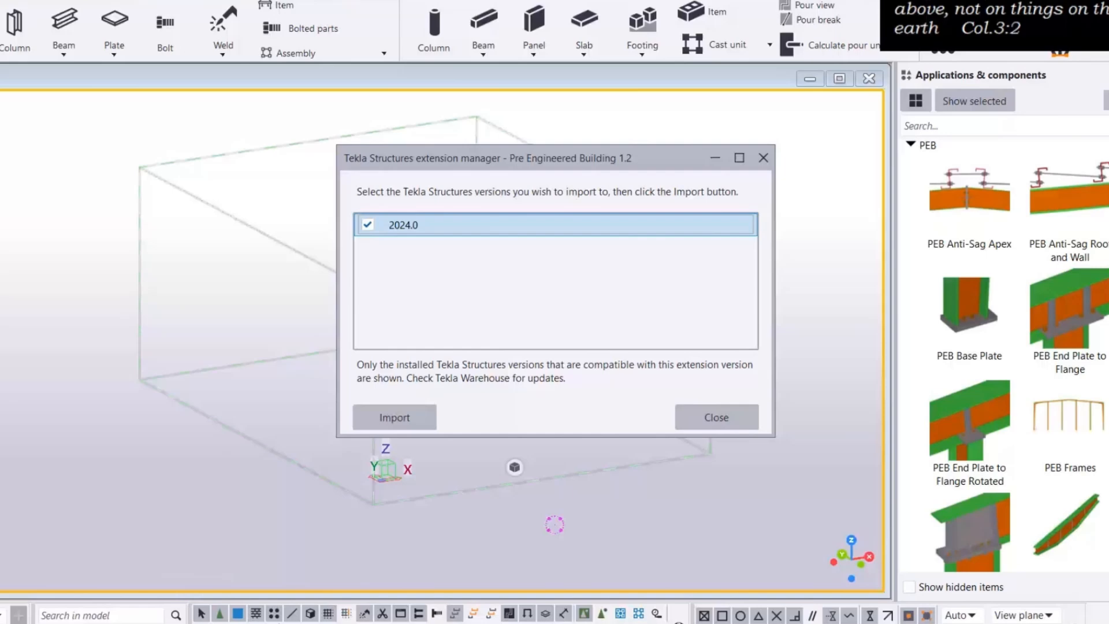
left_click(714, 417)
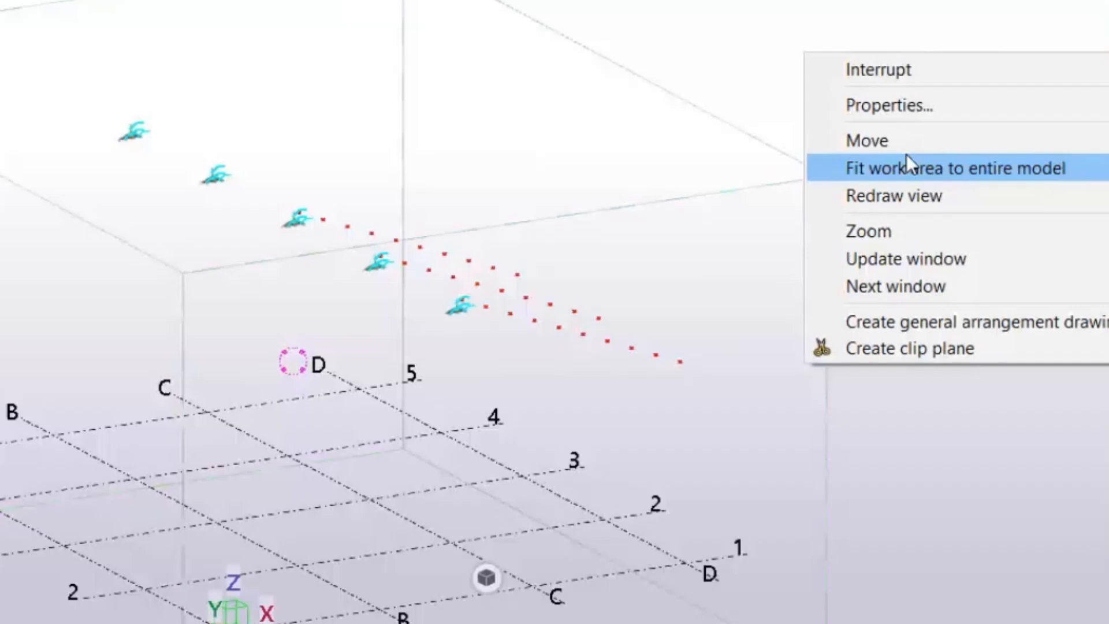
left_click(953, 169)
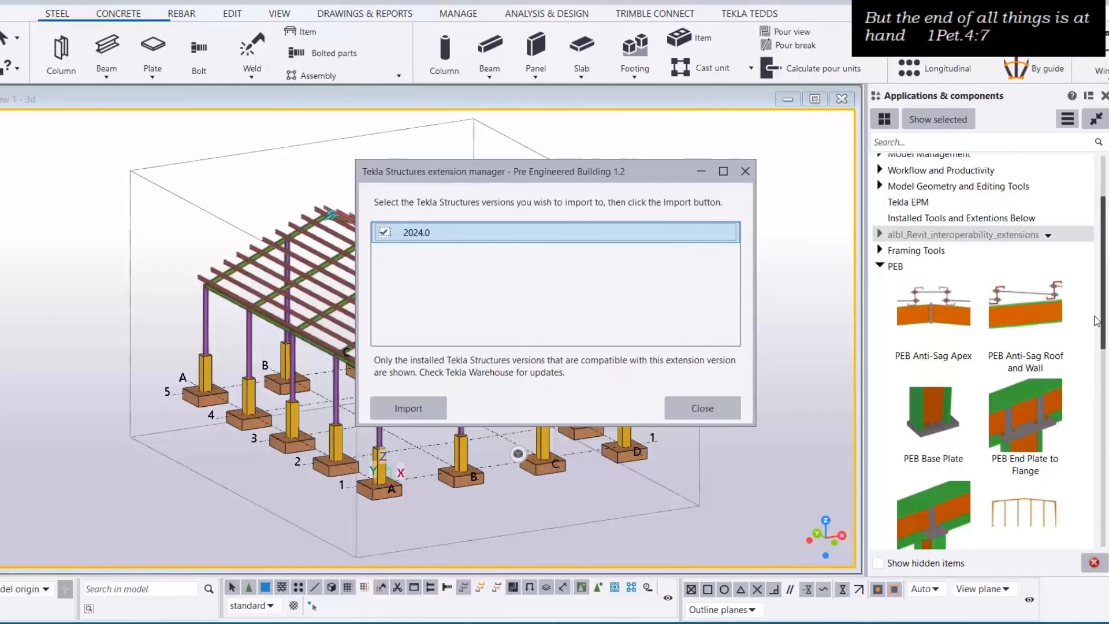
left_click(701, 408)
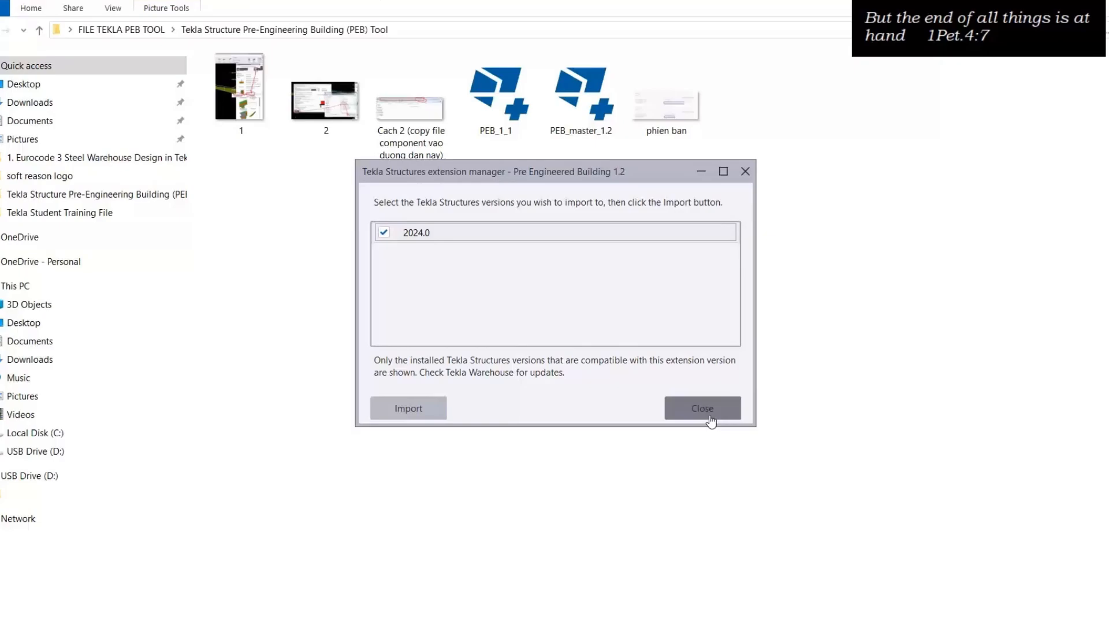
- Close the extension manager, returning to the FILE TEKLA PEB TOOL folder
left_click(701, 408)
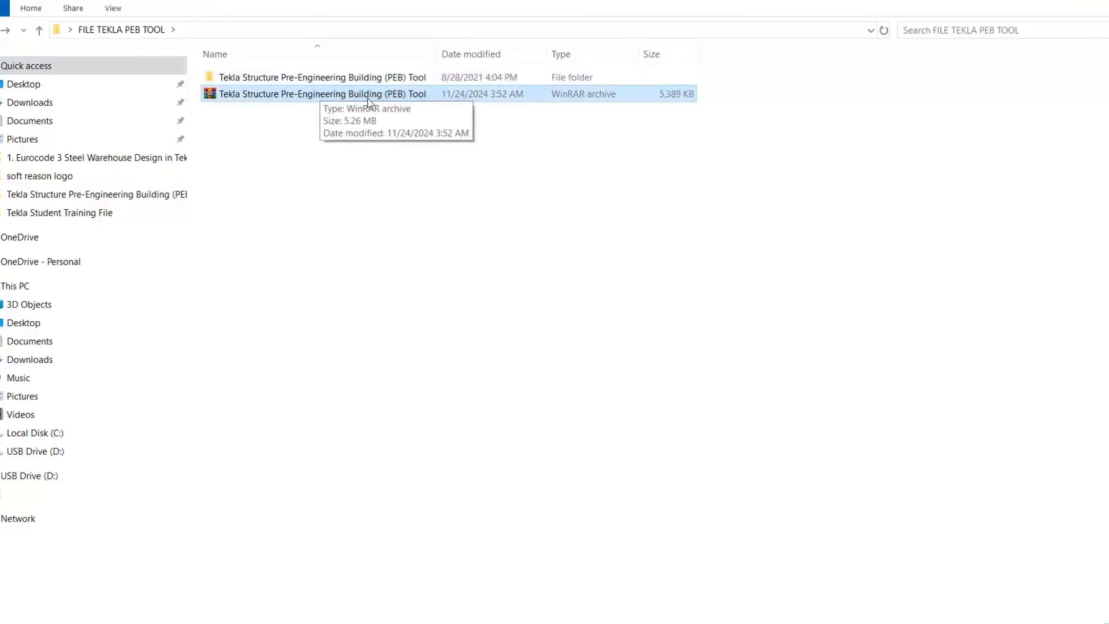
mouse_move(611, 532)
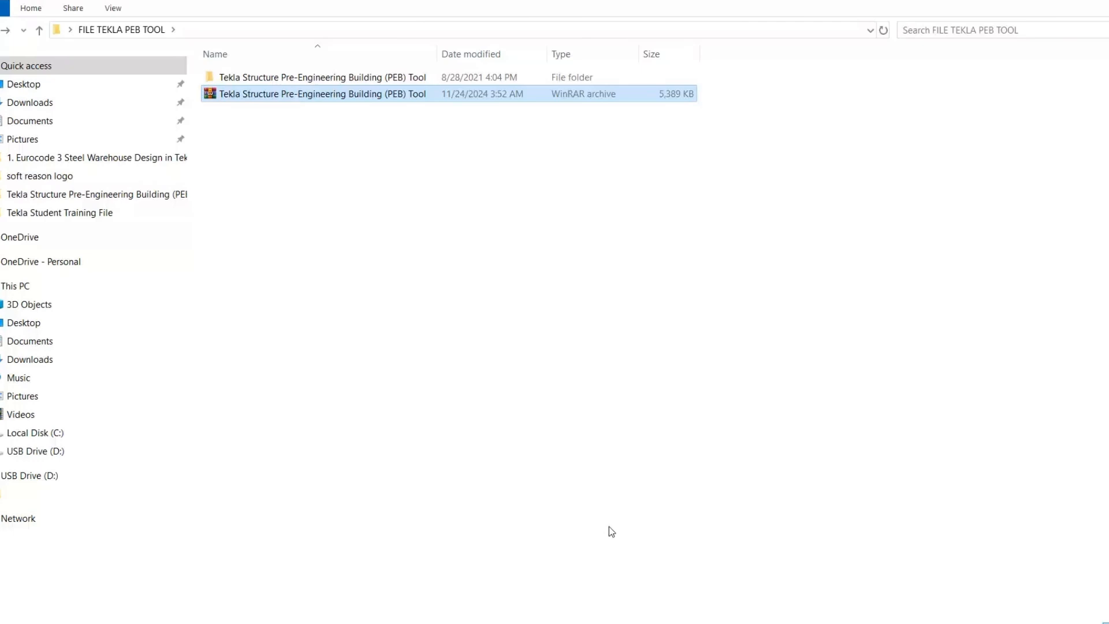
mouse_move(645, 465)
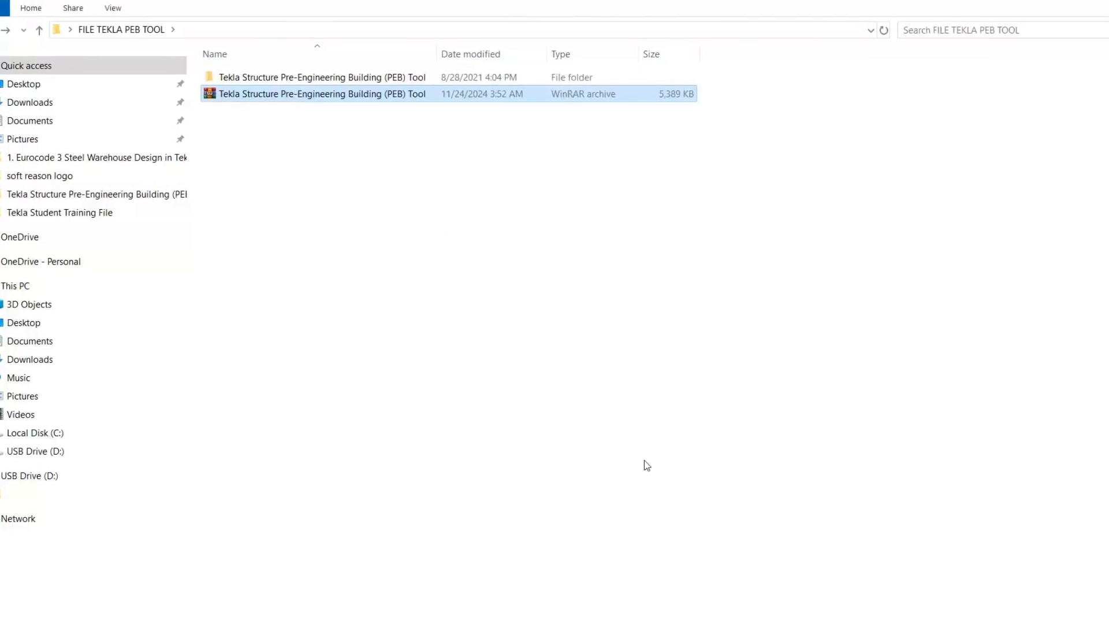